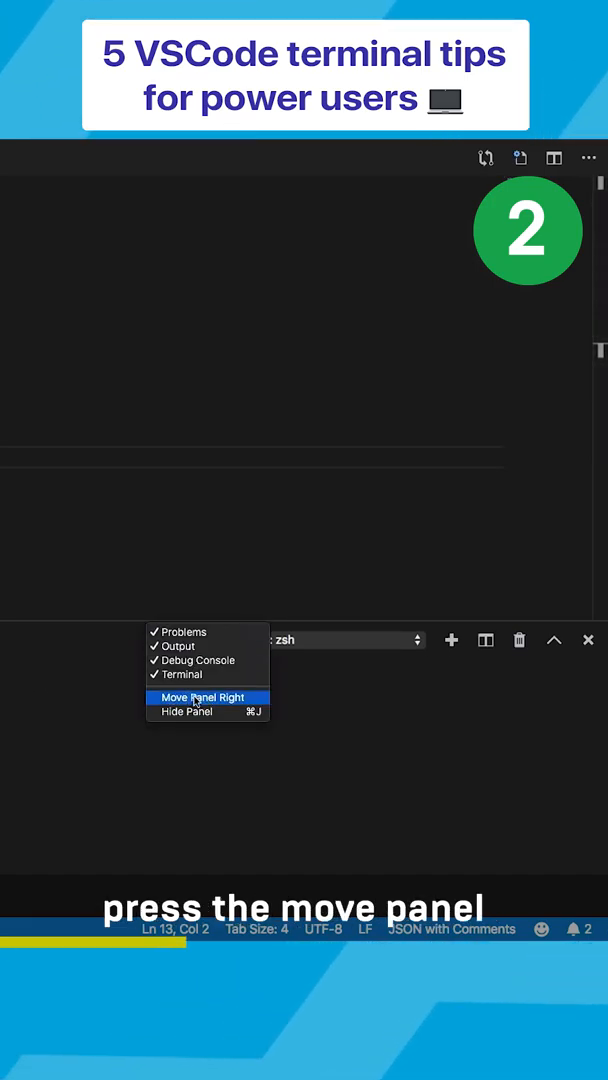
Step: Move the panel right of the editor, split the terminal, and clear its output with Cmd+K
left_click(196, 696)
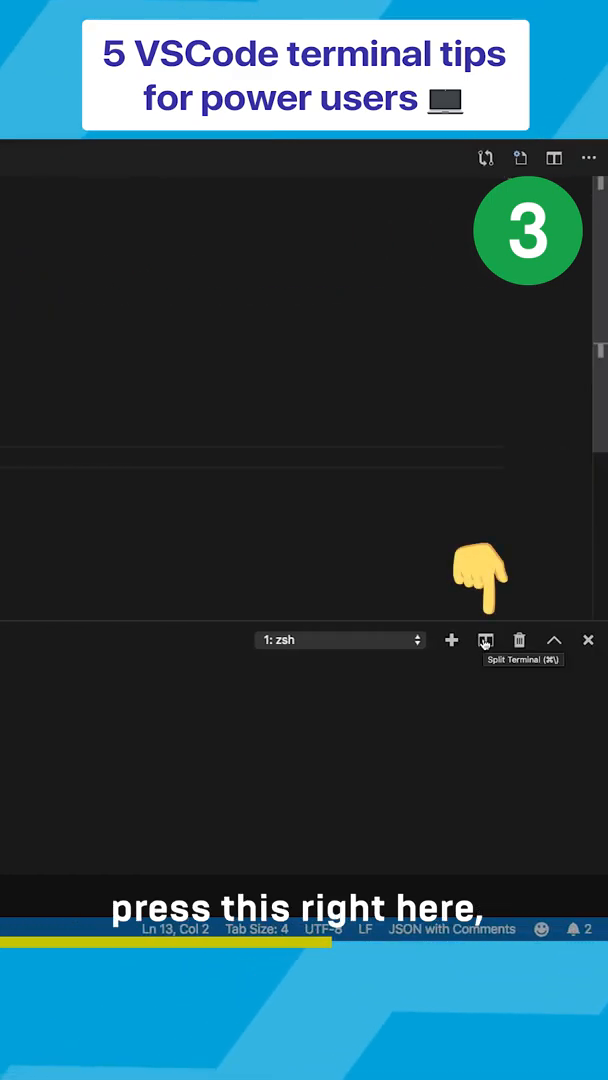
left_click(484, 640)
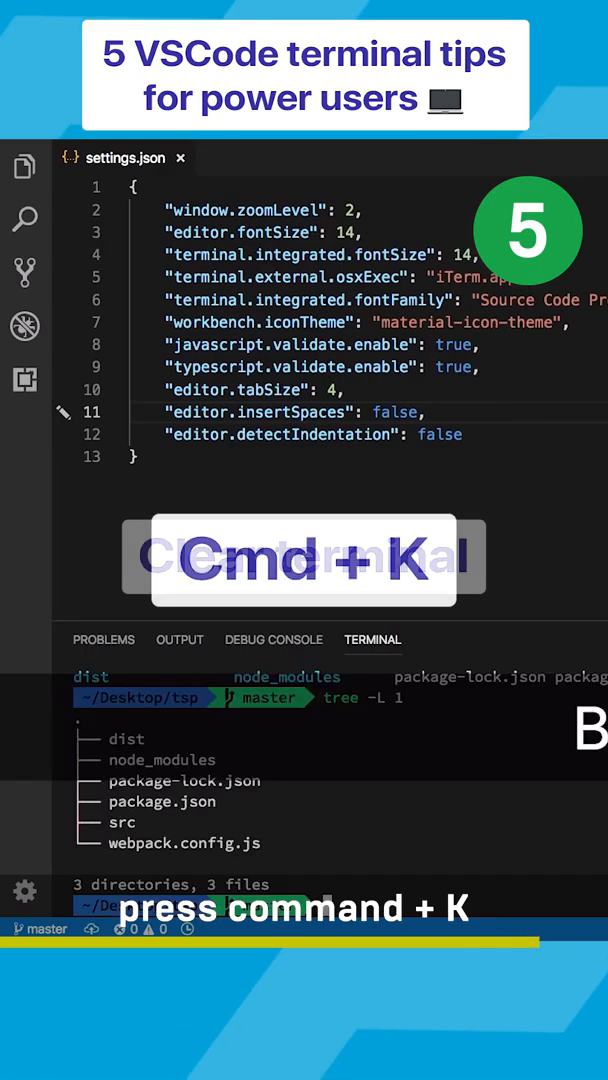
key("cmd+k")
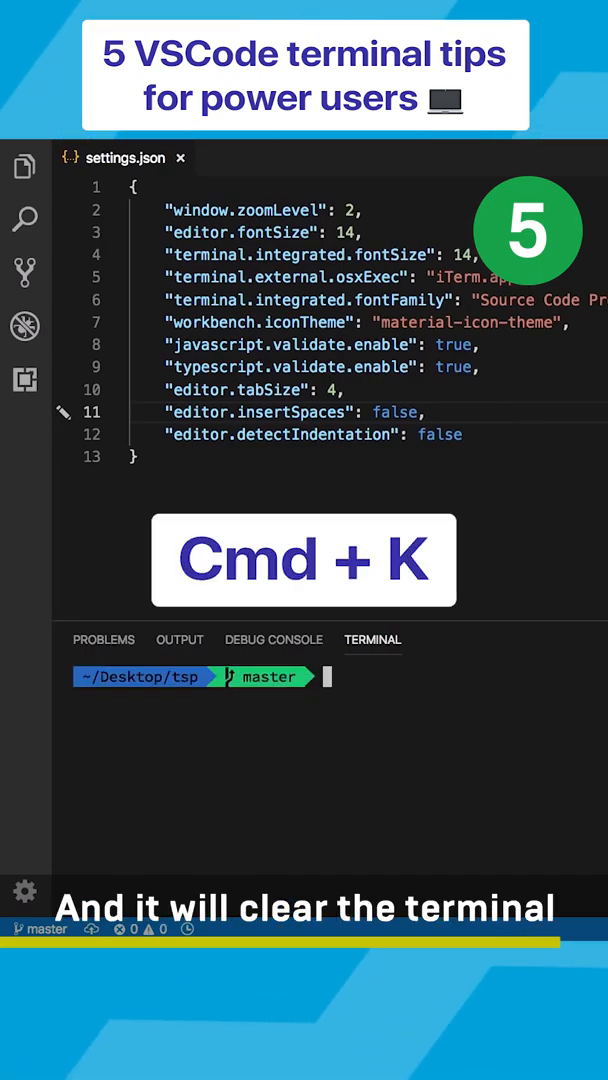